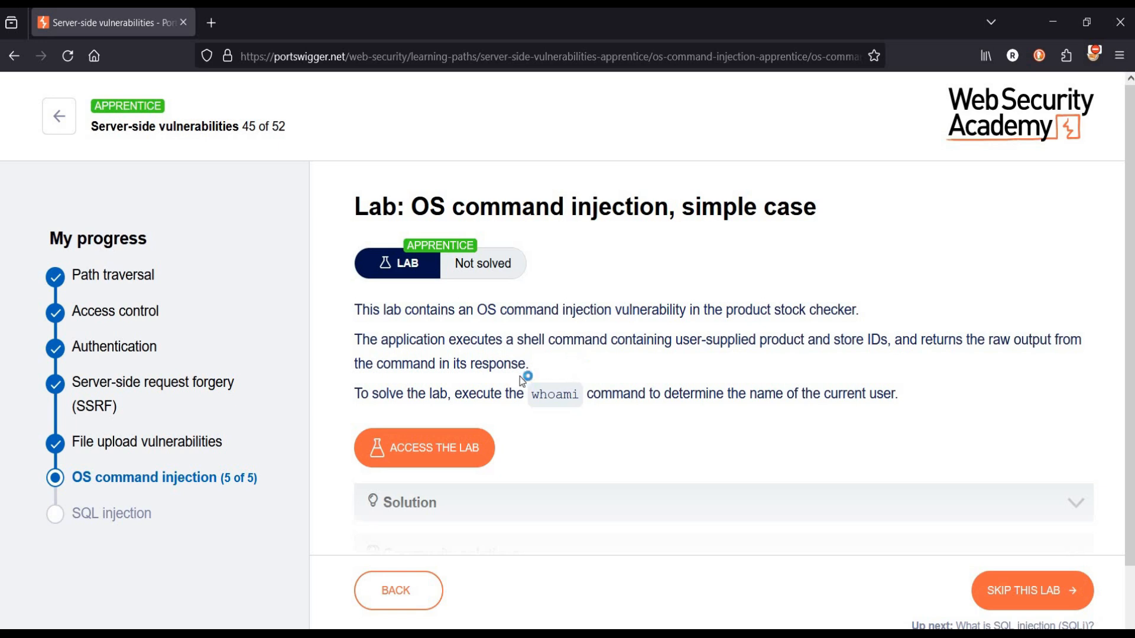
mouse_move(395, 432)
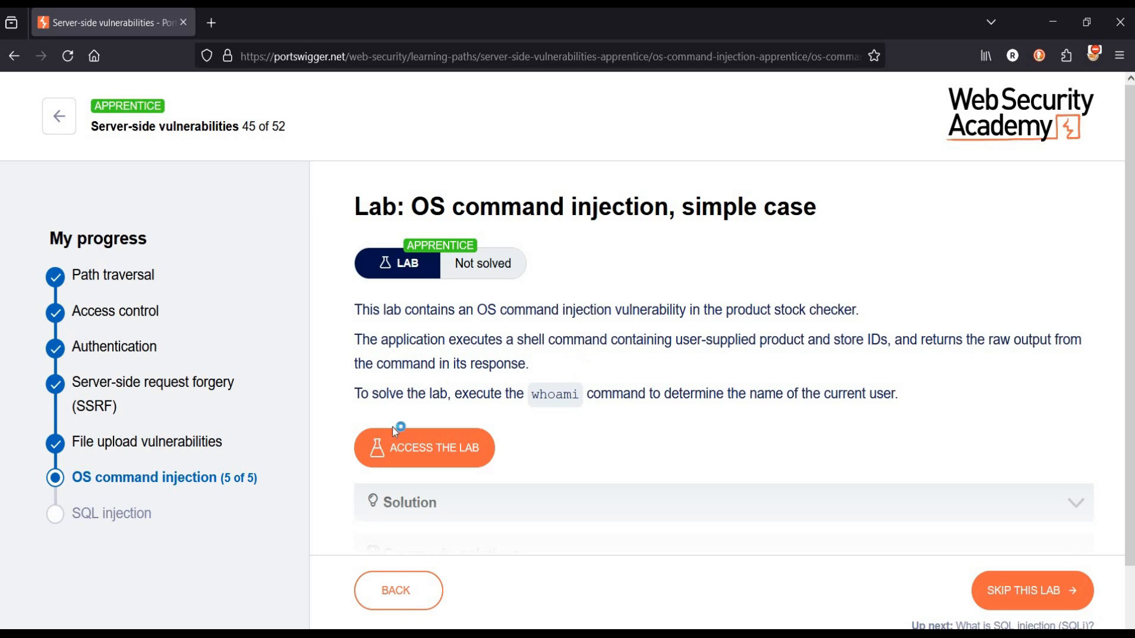
mouse_move(341, 419)
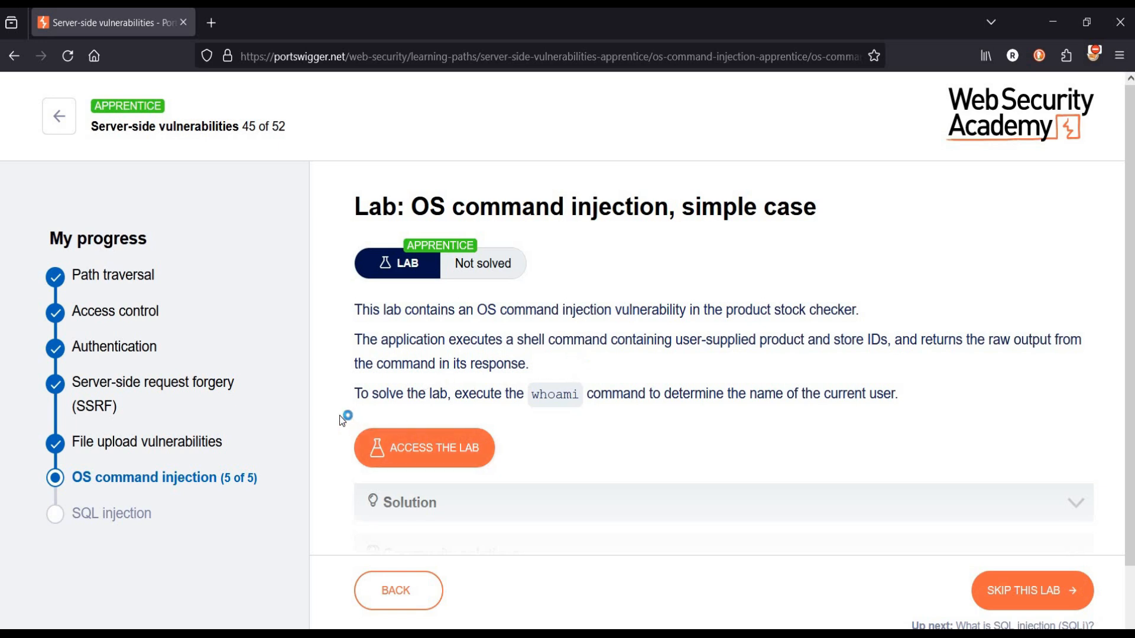
mouse_move(560, 443)
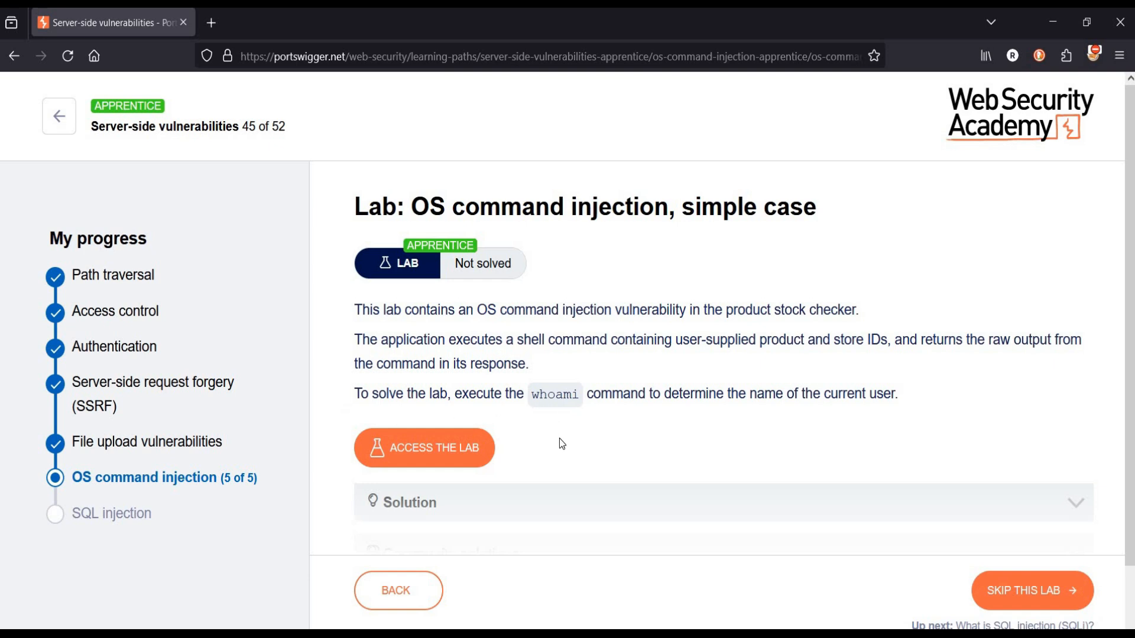
mouse_move(586, 460)
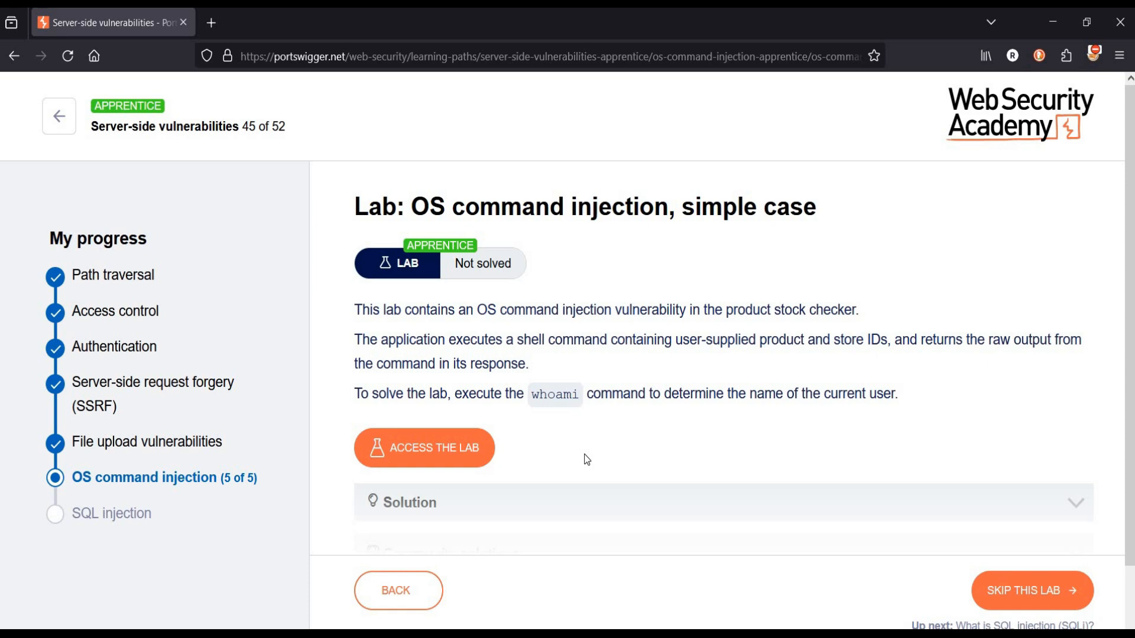
mouse_move(618, 468)
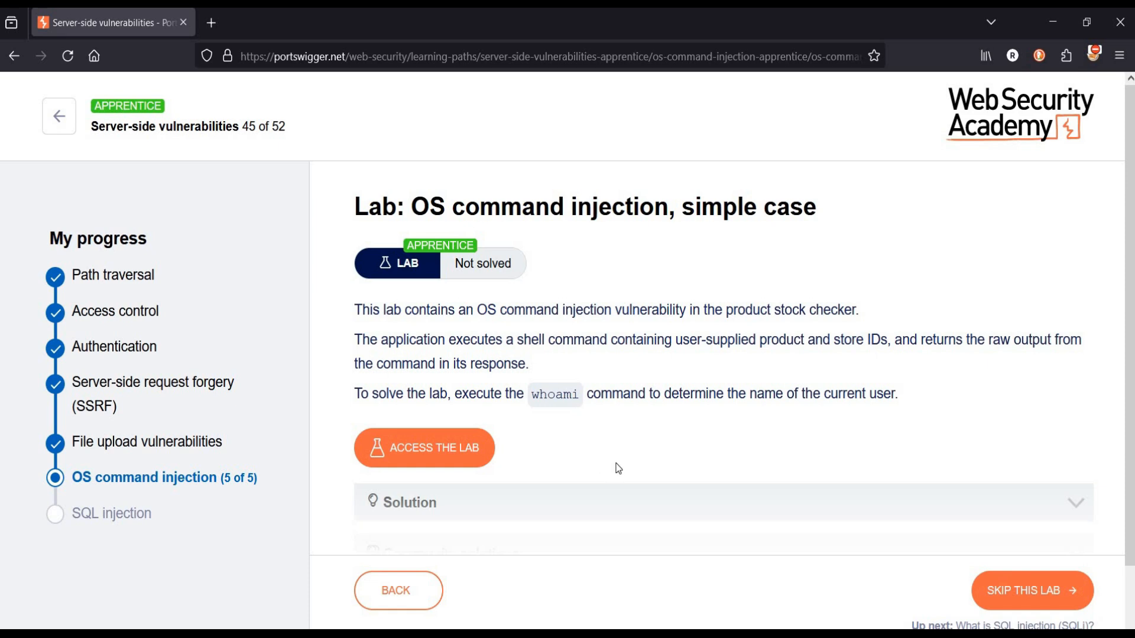
mouse_move(443, 456)
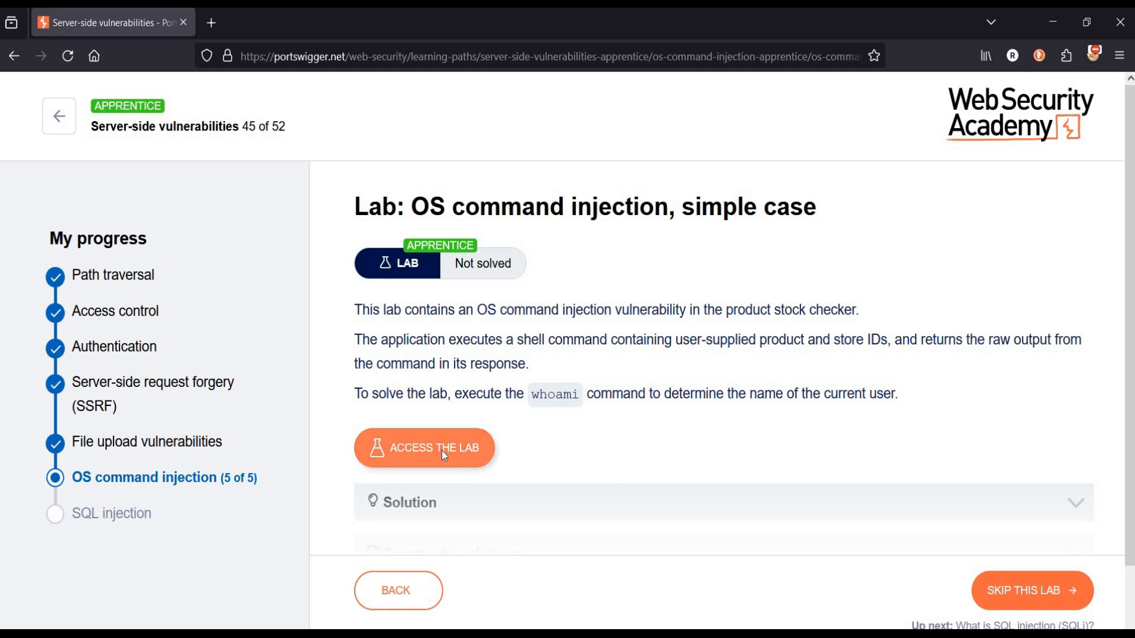
- Launch the lab shop, view the BBQ Suitcase and check its London stock (62 units)
left_click(424, 447)
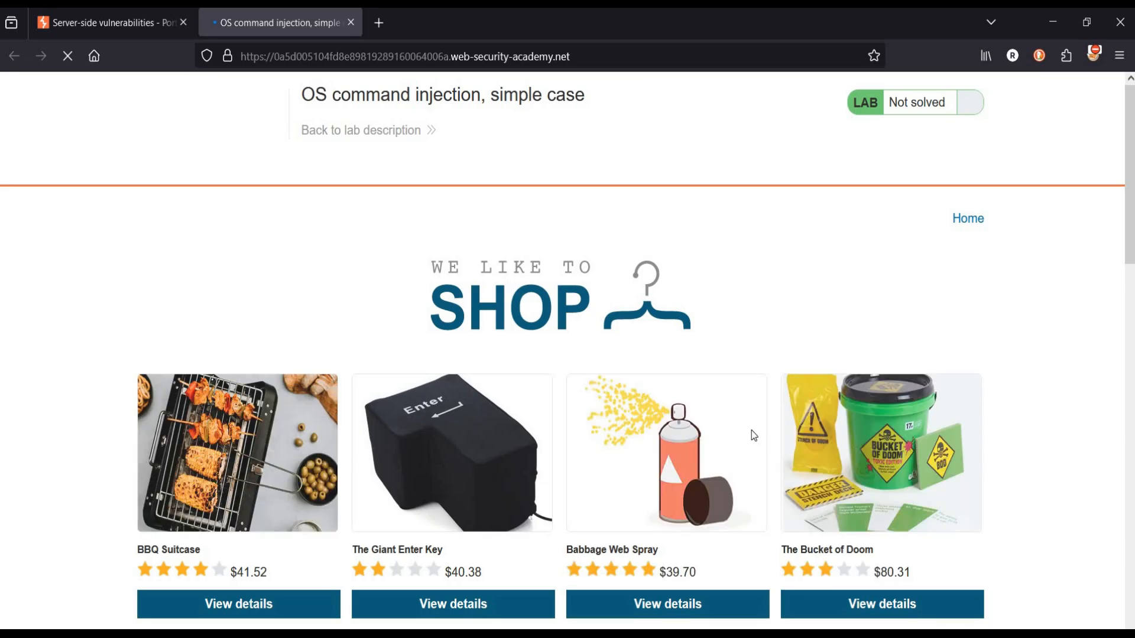
left_click(1092, 56)
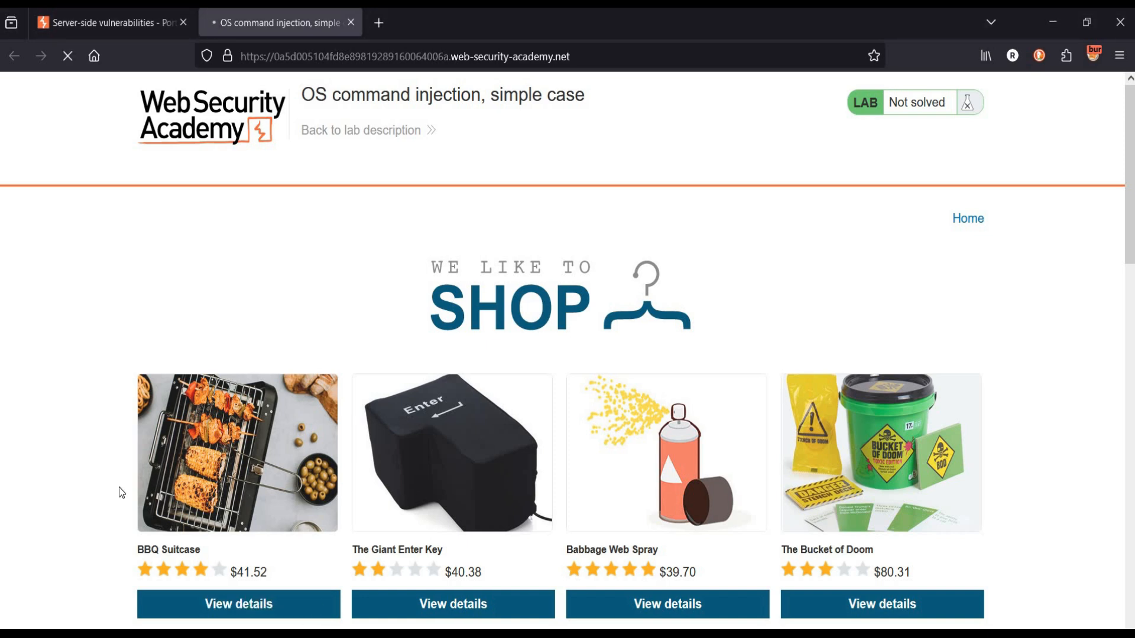
left_click(238, 604)
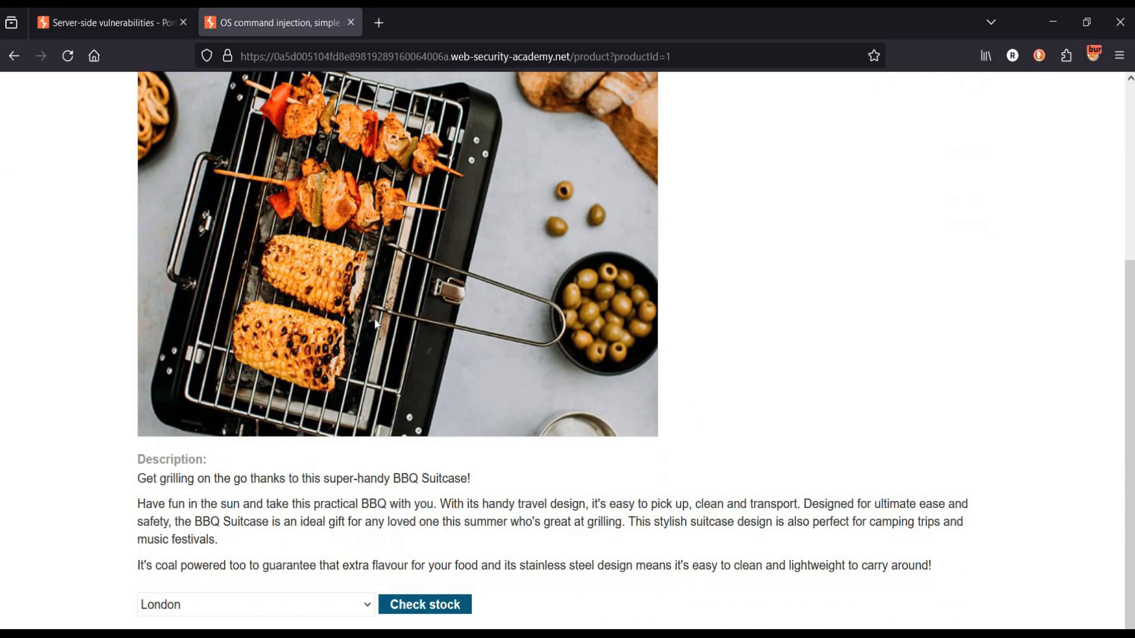
left_click(424, 604)
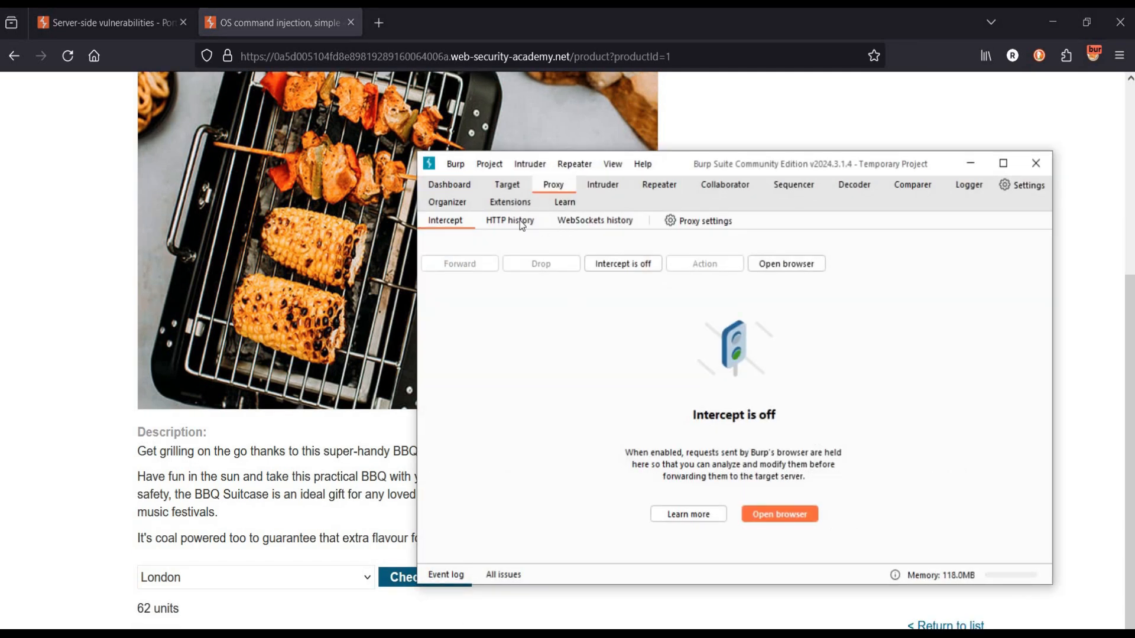
- Locate the POST /product/stock request in HTTP history and send it to Repeater
left_click(509, 220)
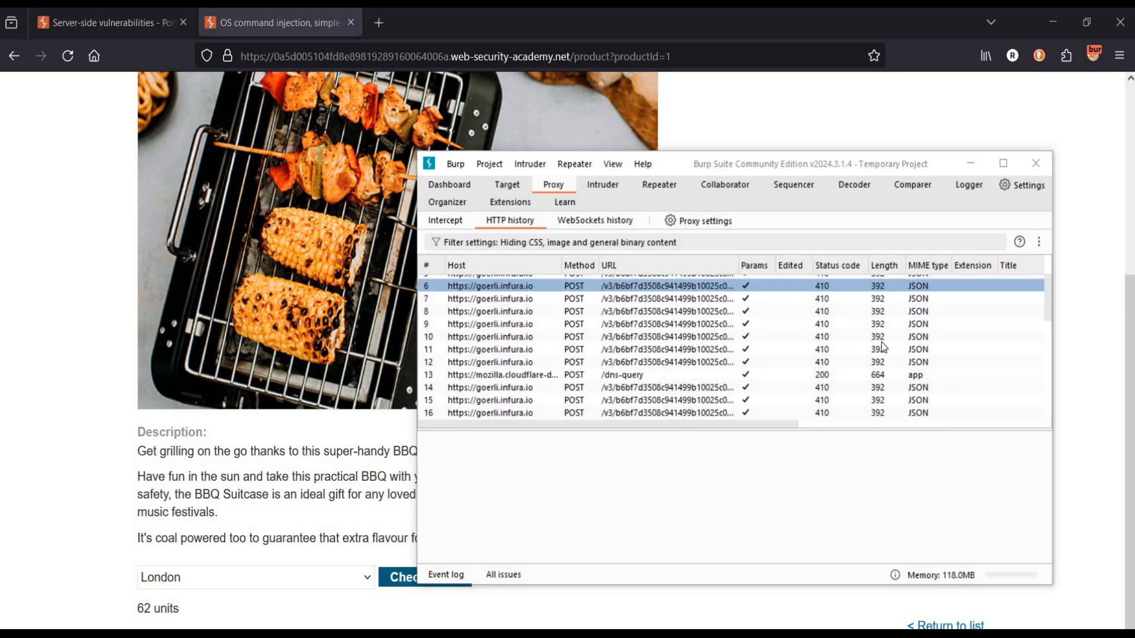
scroll("down", 3)
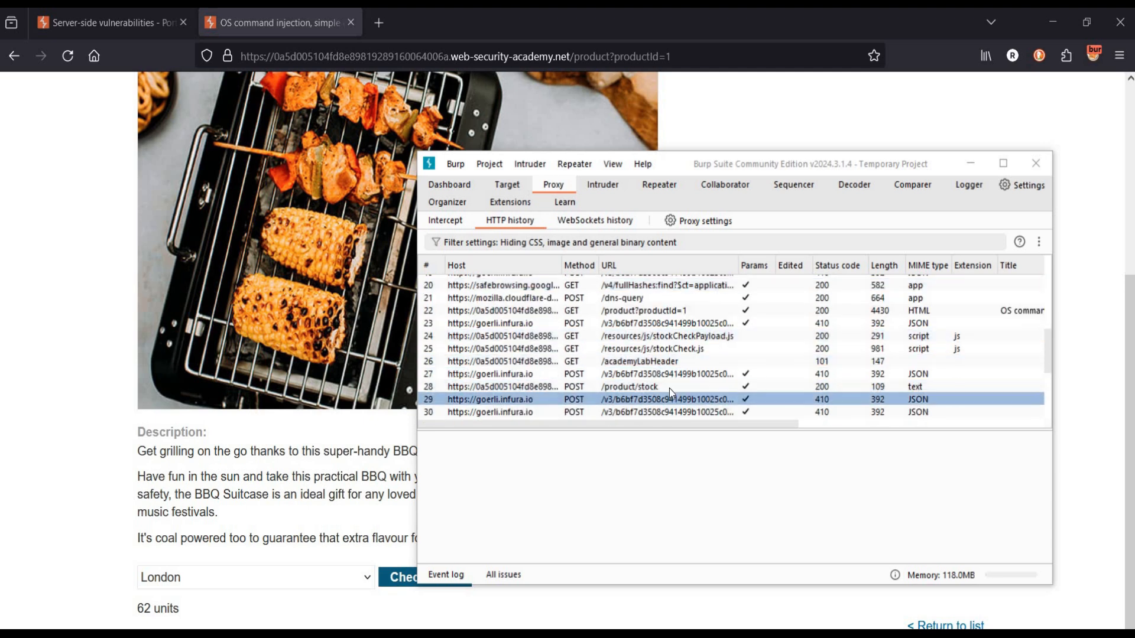
left_click(649, 386)
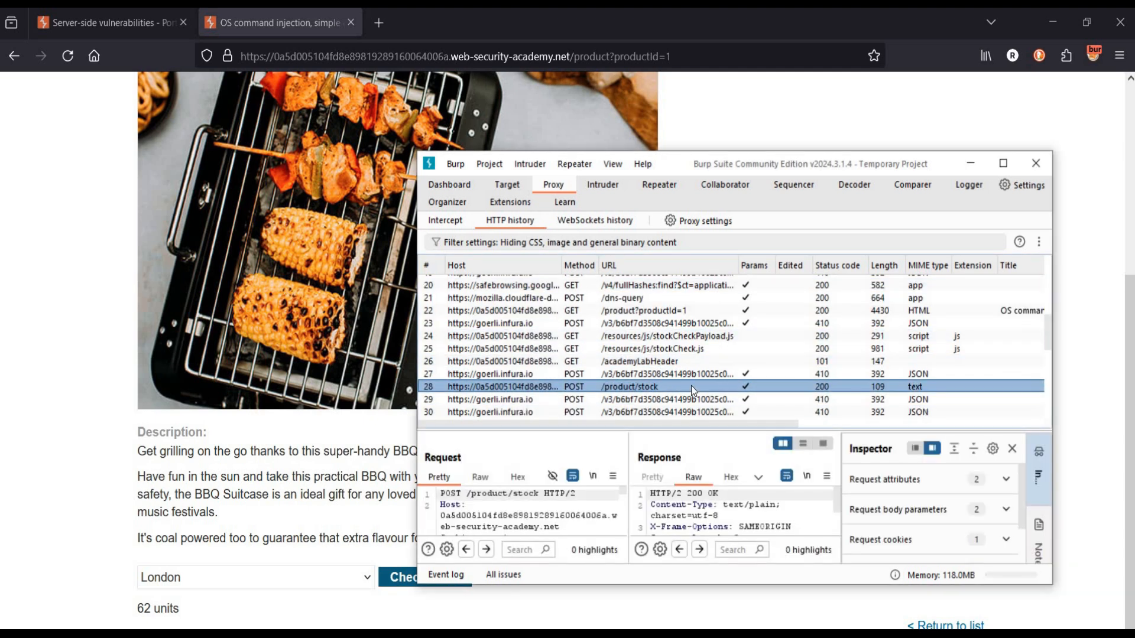
right_click(630, 387)
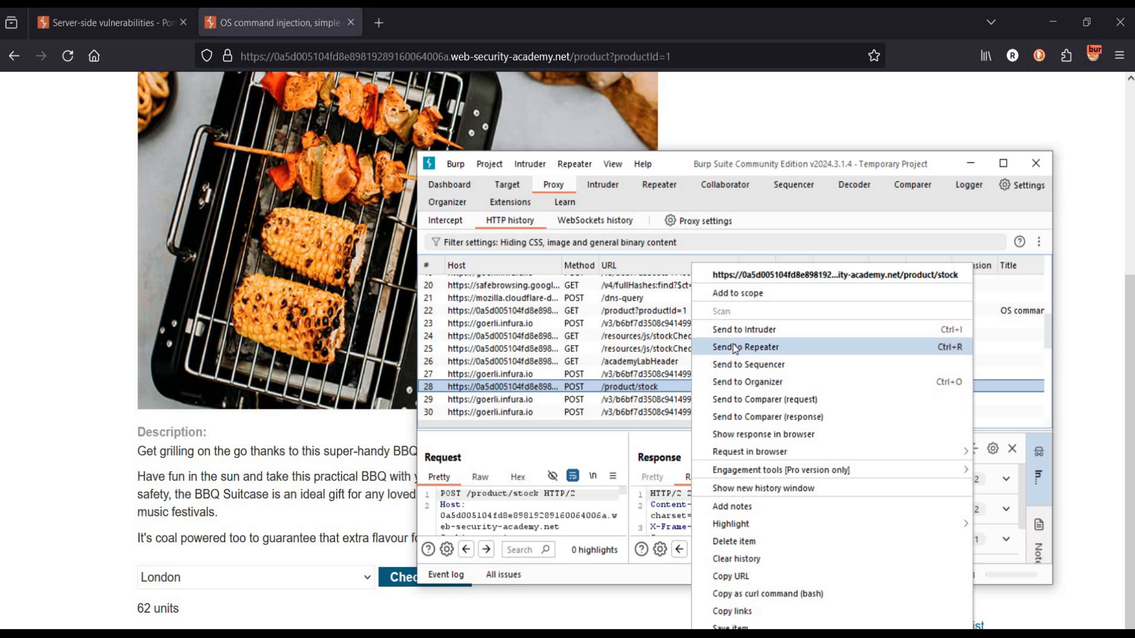
left_click(746, 346)
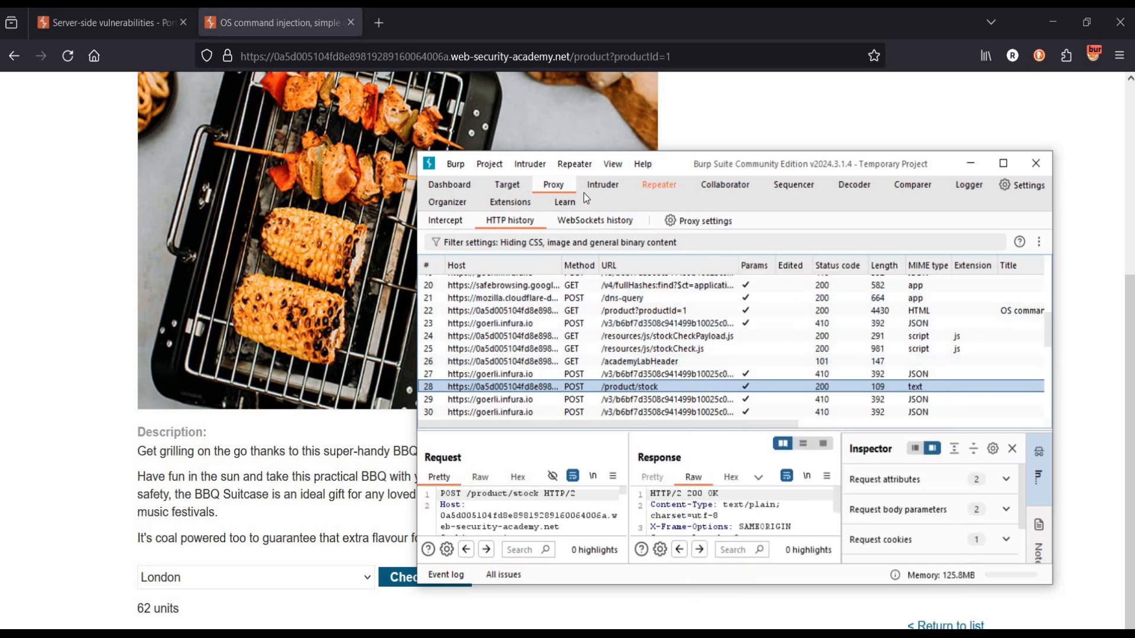
- Edit the Repeater body to storeId=1|whoami and send it, revealing username peter-p0u0j8
left_click(660, 185)
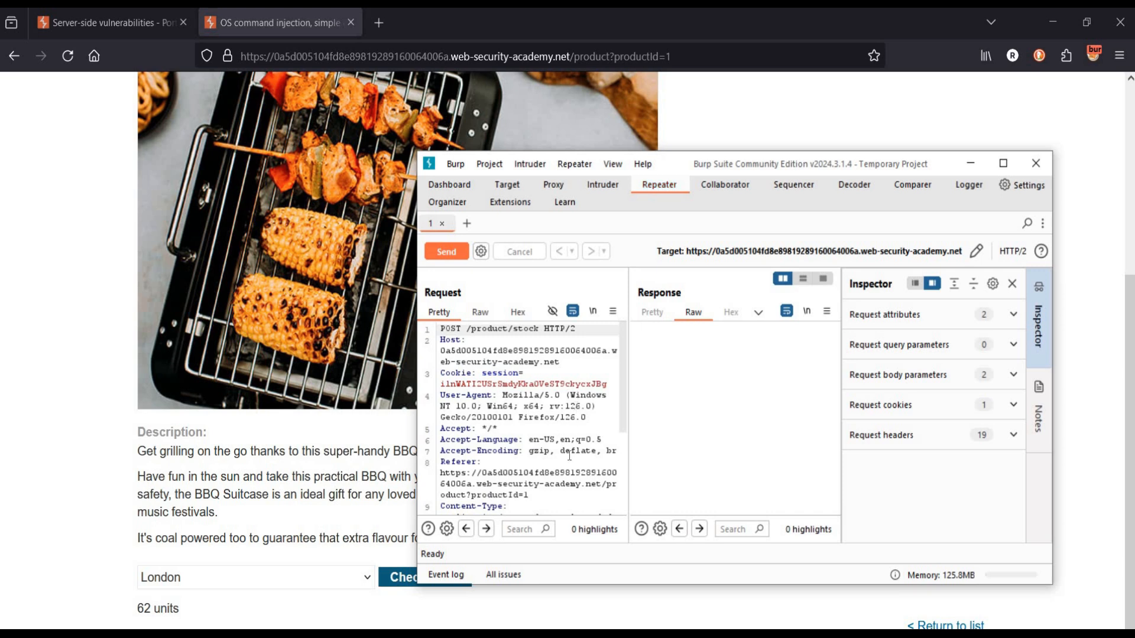
scroll("down", 3)
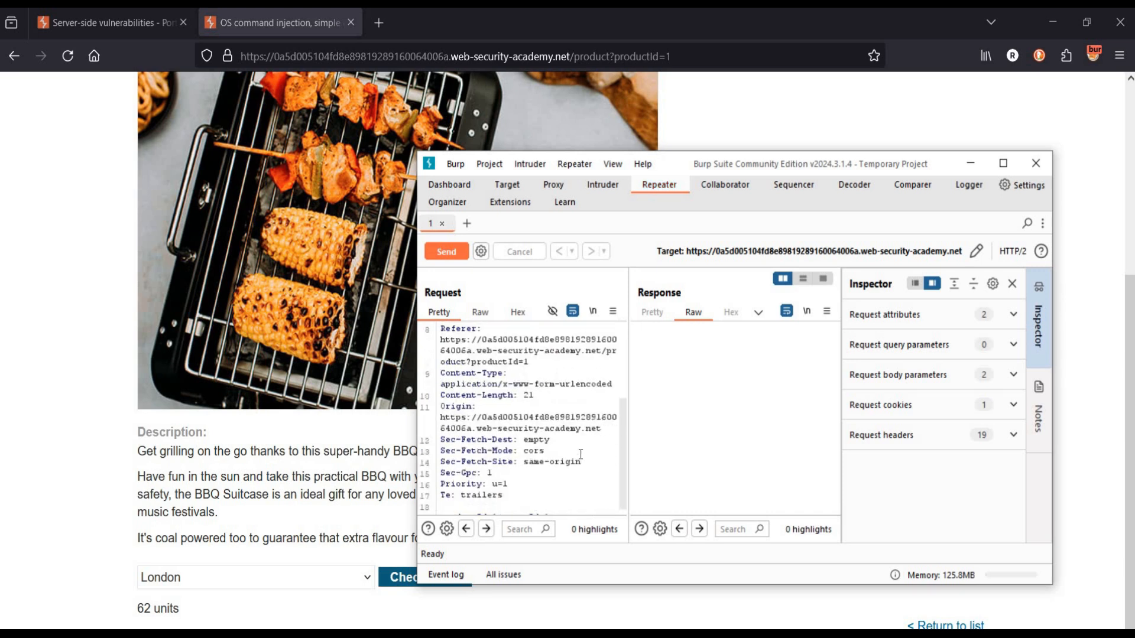
scroll("down", 3)
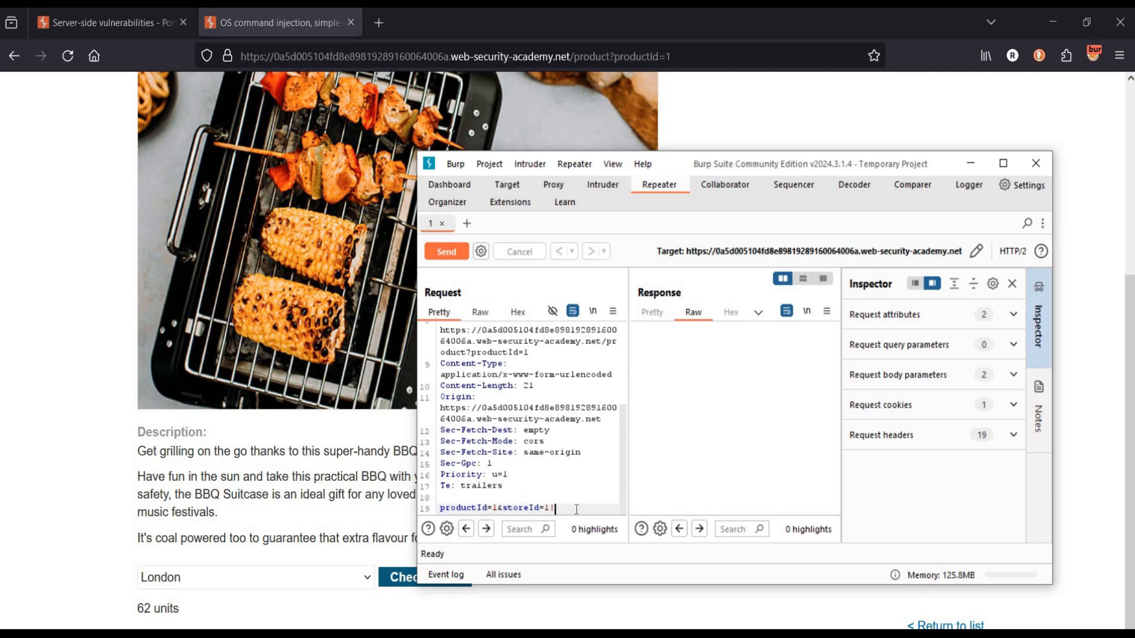
type("w")
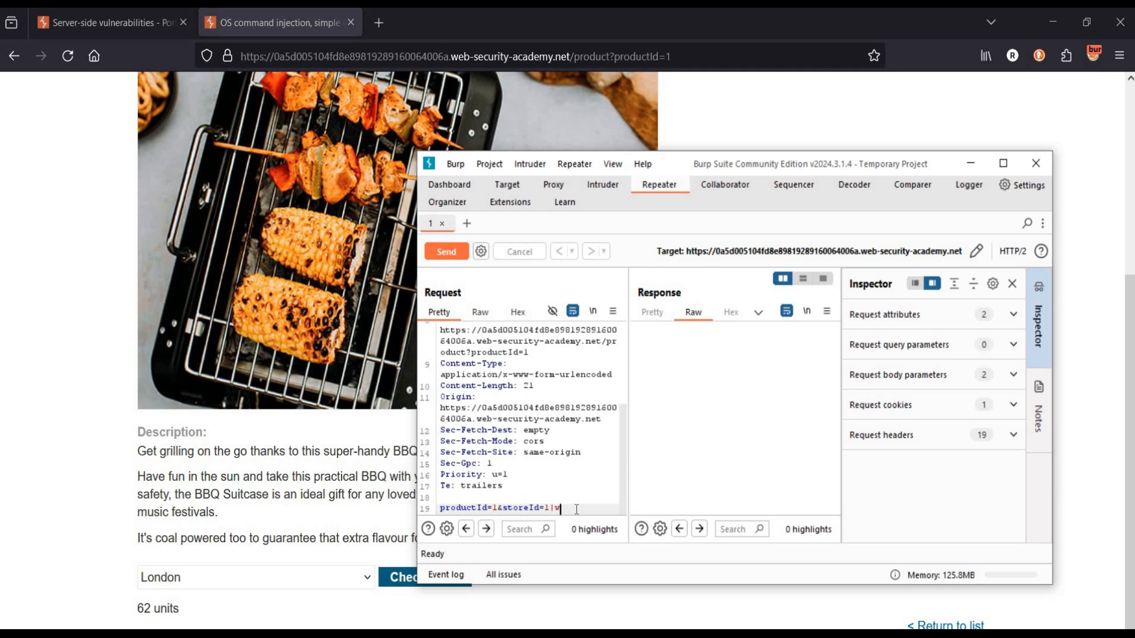
type("hoami")
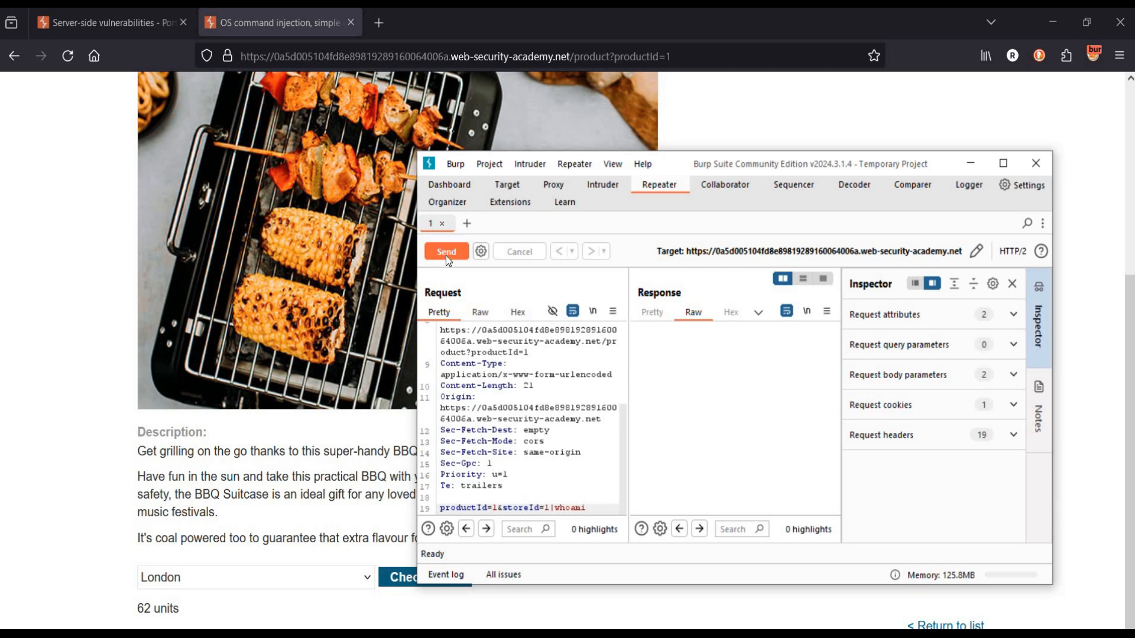
left_click(446, 250)
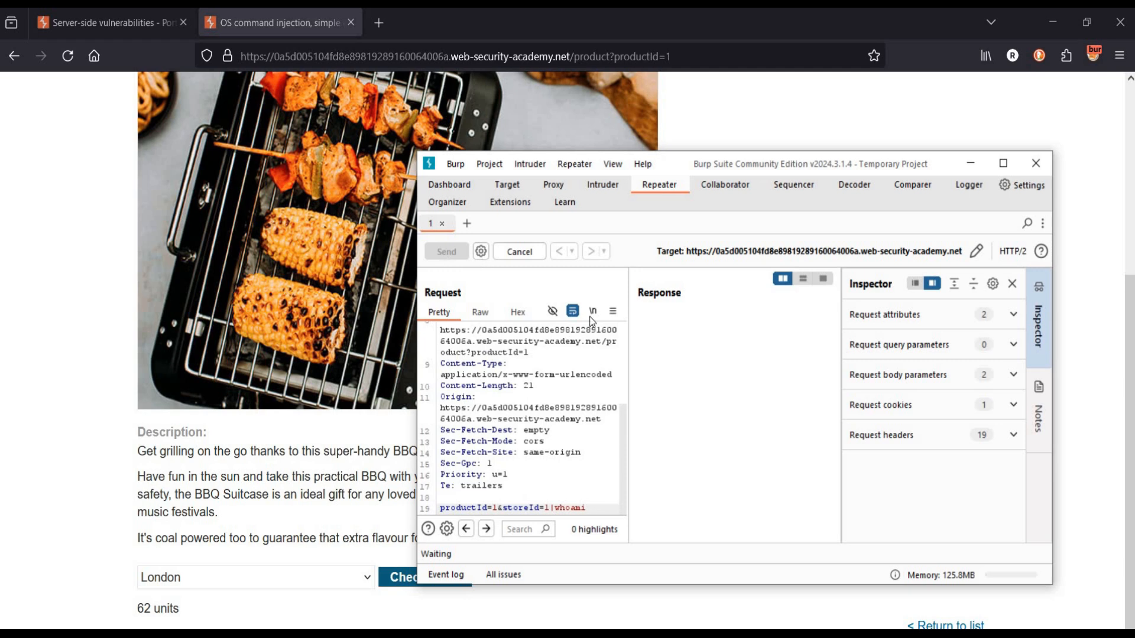
left_click(445, 250)
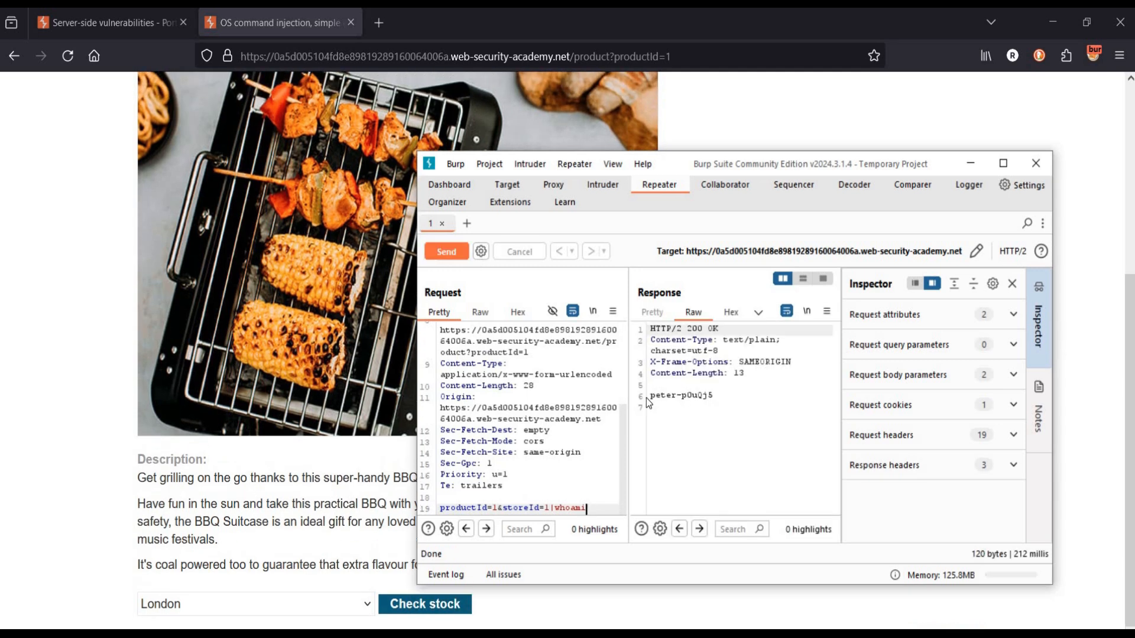